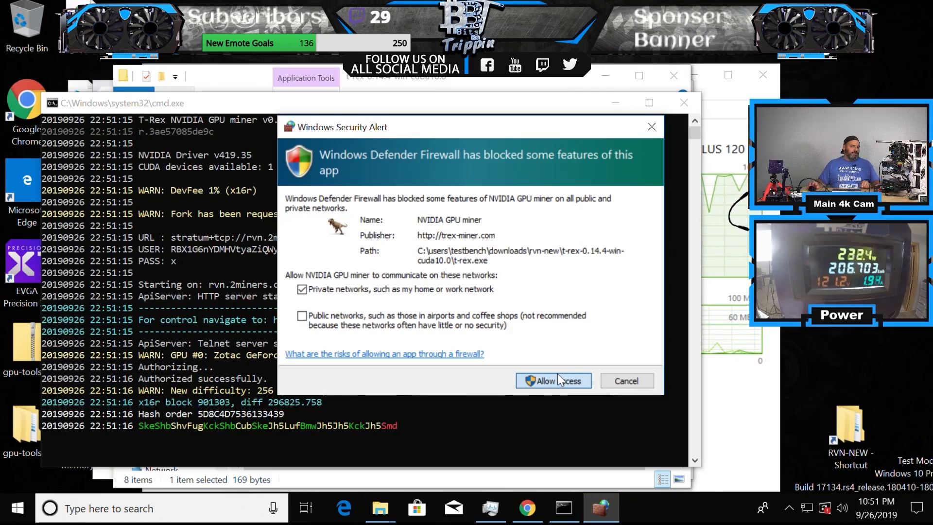
Allow the T-Rex miner firewall access on private networks from the Windows Security Alert.
{"action": "left_click", "coordinate": [552, 381]}
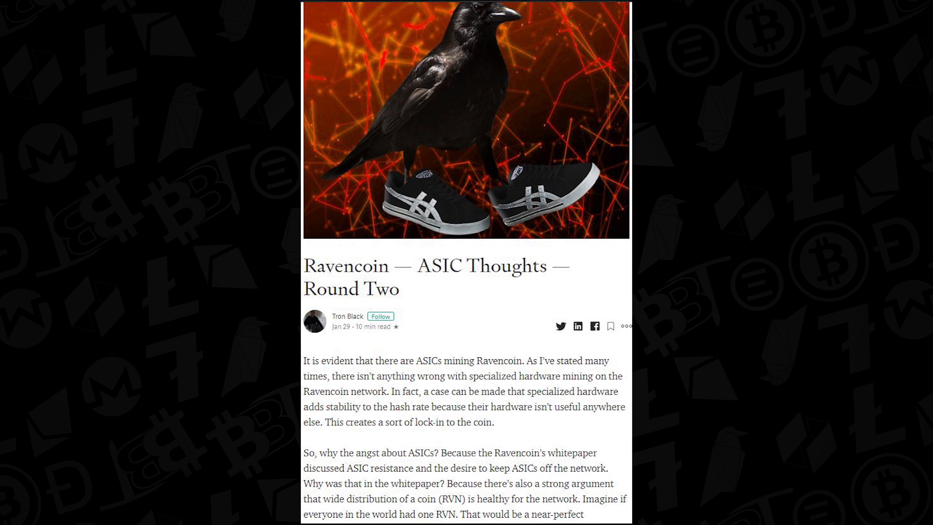
{"action": "scroll", "scroll_direction": "down", "scroll_amount": 3}
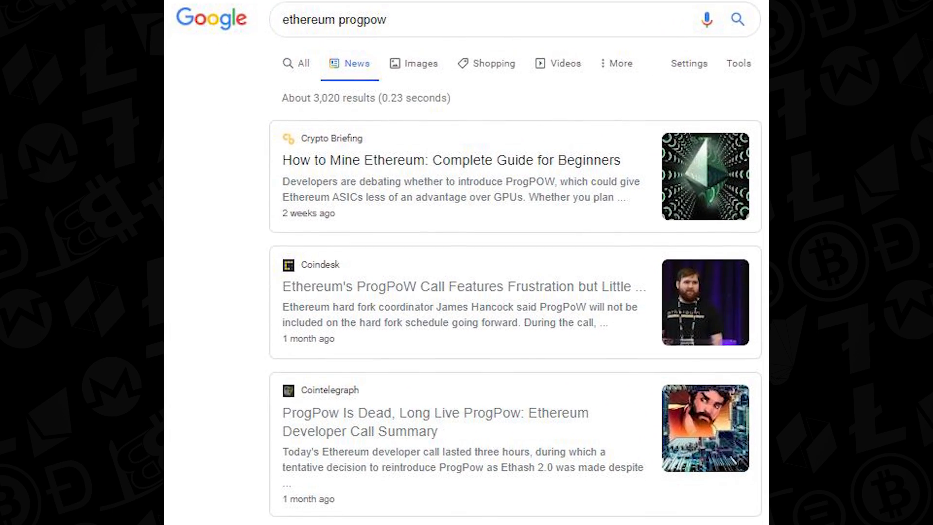
{"action": "scroll", "scroll_direction": "down", "scroll_amount": 3}
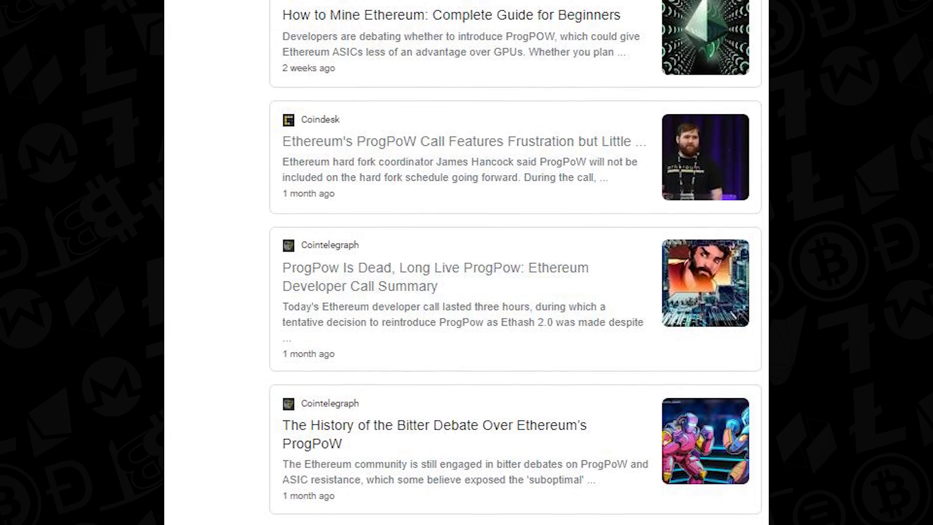
{"action": "scroll", "scroll_direction": "down", "scroll_amount": 3}
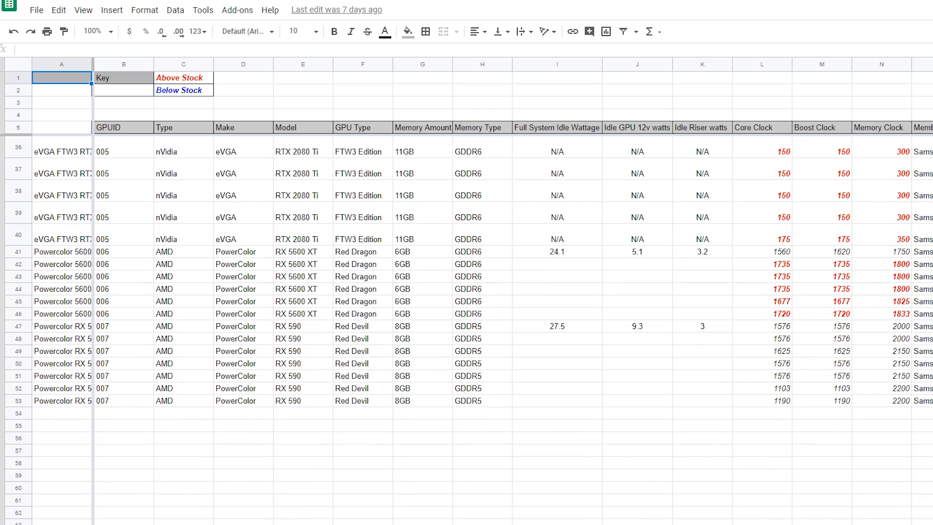
{"action": "scroll", "scroll_direction": "up", "scroll_amount": 3}
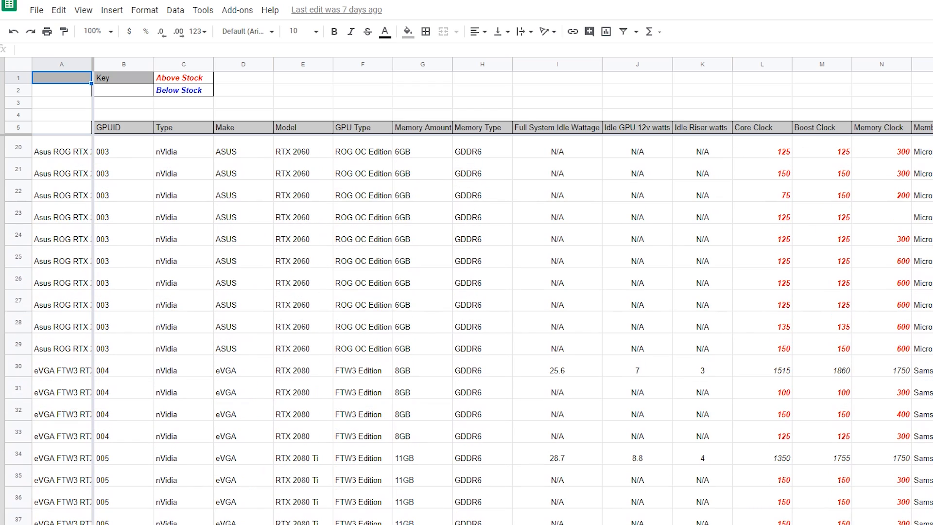
{"action": "scroll", "scroll_direction": "up", "scroll_amount": 3}
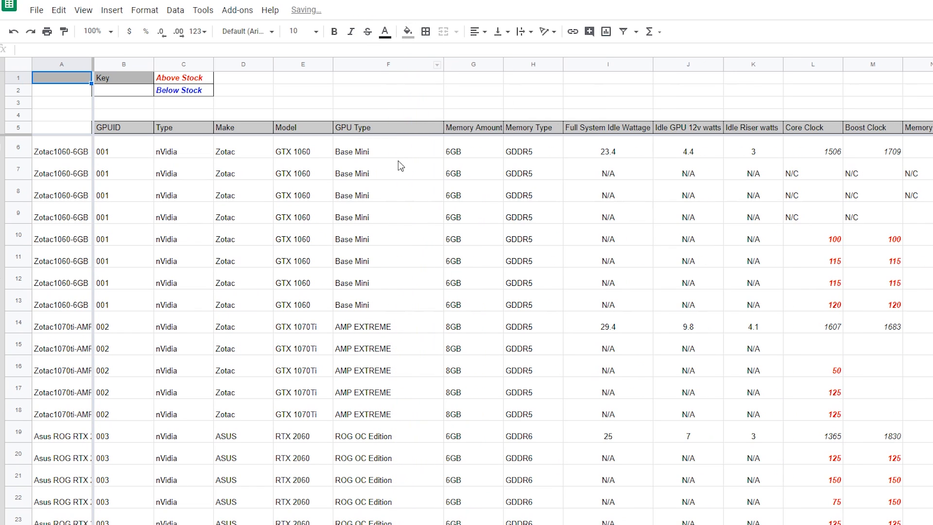
{"action": "scroll", "scroll_direction": "down", "scroll_amount": 3}
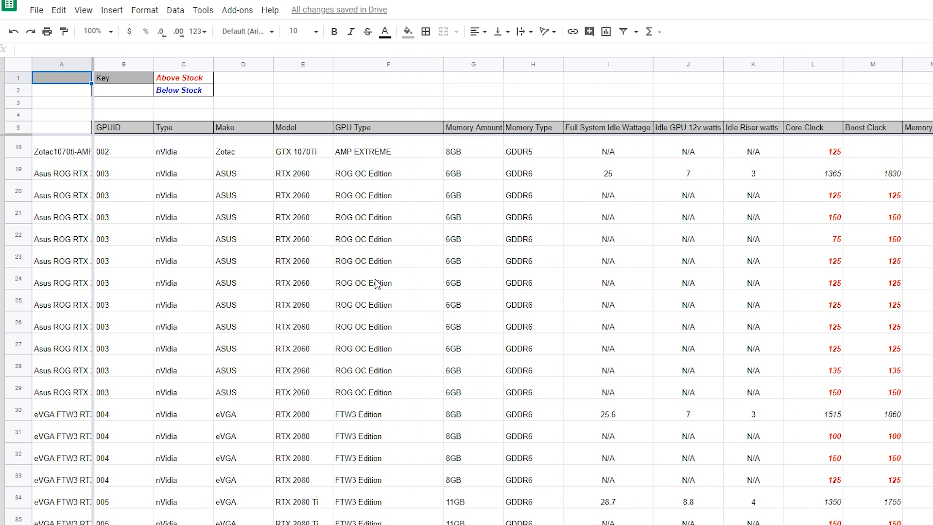
{"action": "scroll", "scroll_direction": "up", "scroll_amount": 3}
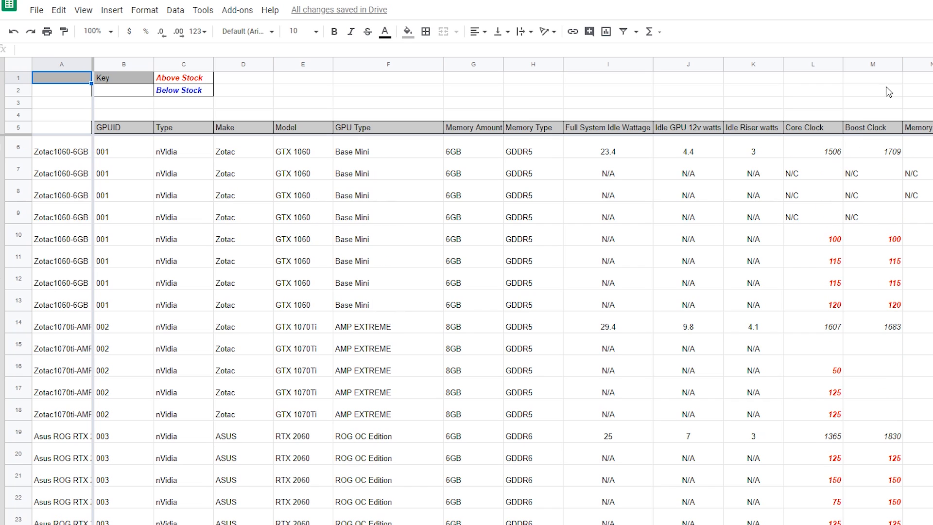
{"action": "left_click", "coordinate": [304, 126]}
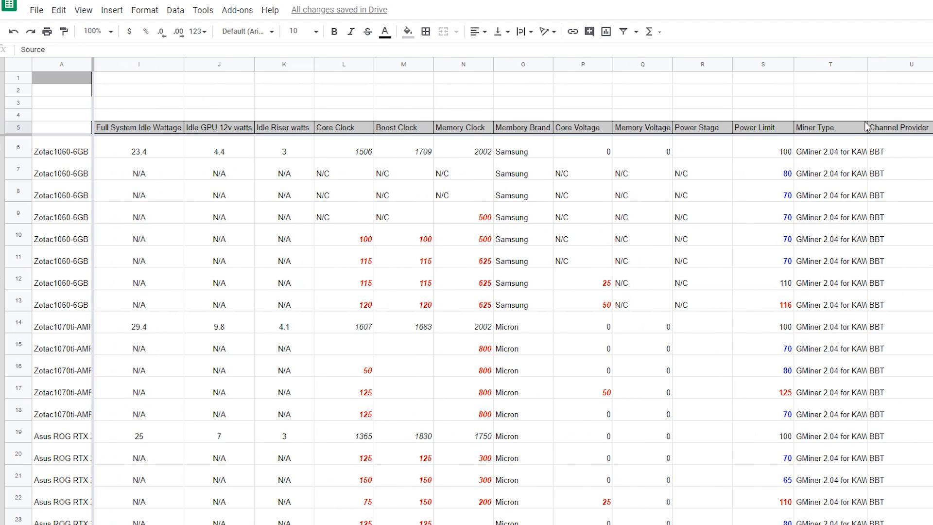
{"action": "scroll", "scroll_direction": "right", "scroll_amount": 3}
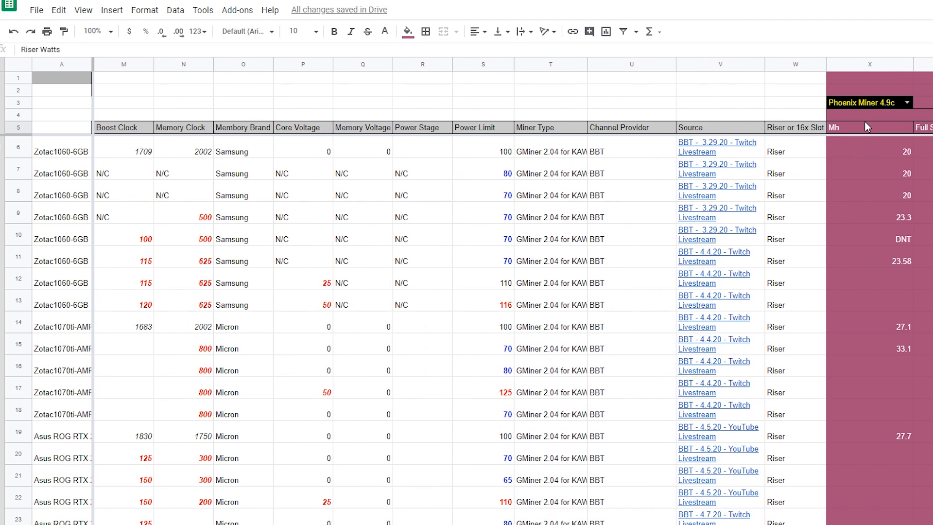